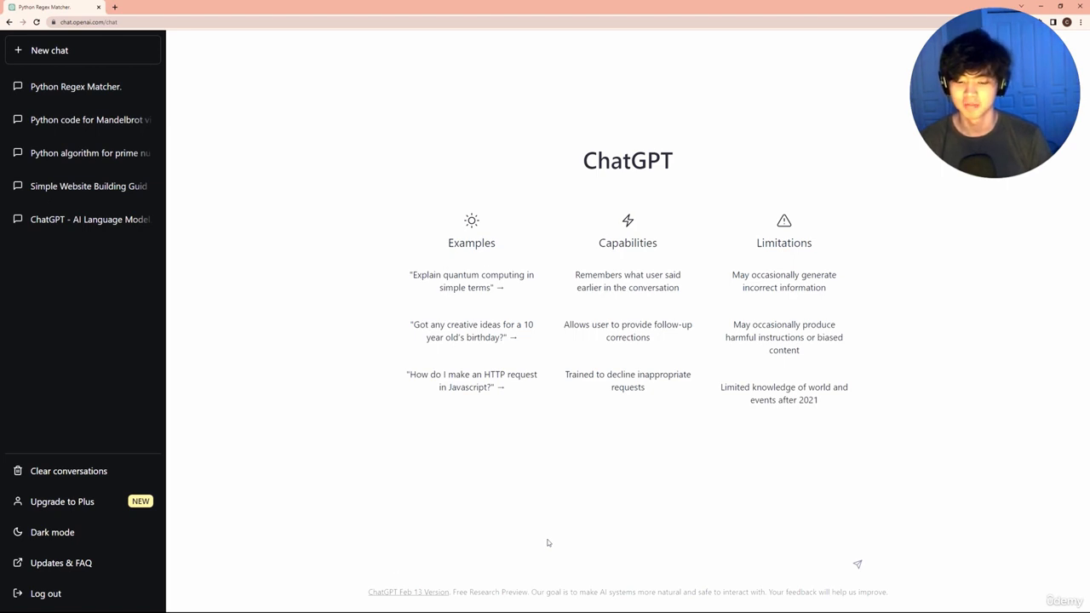
- Ask ChatGPT in a new chat 'How many jobs are you taking away by existing?'
{"action": "type", "text": "How many jobs are"}
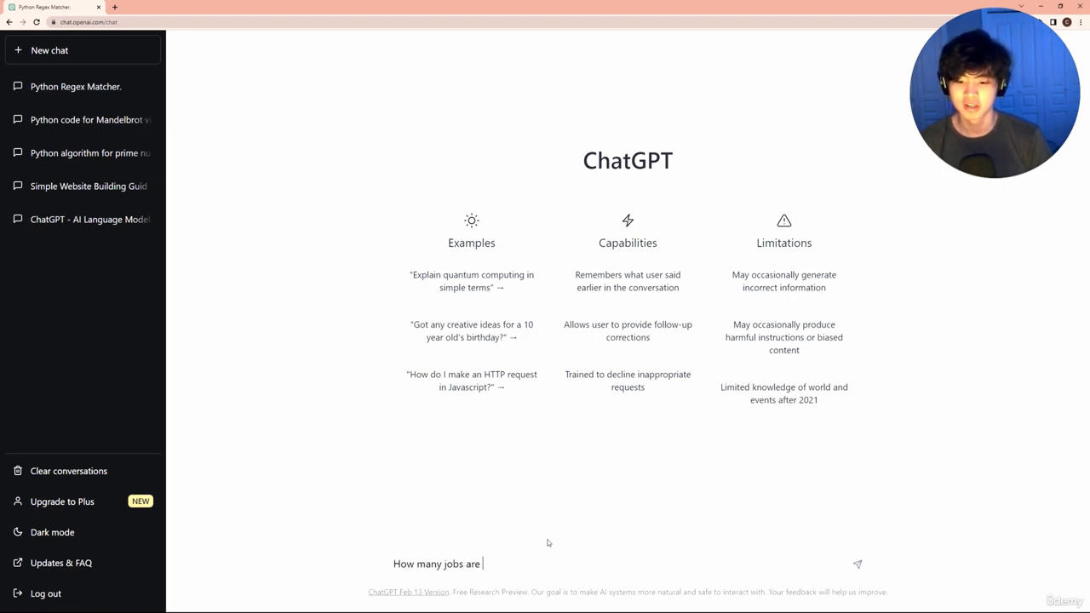
{"action": "type", "text": "you taking away"}
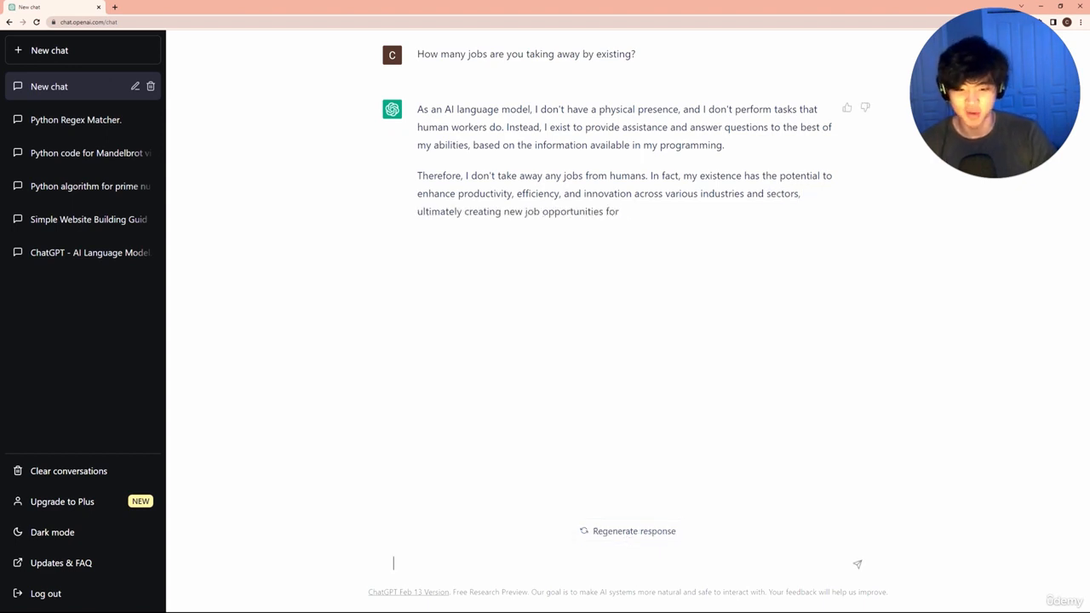
- Send the follow-up 'How many programming jobs will you displace?' and get ChatGPT's answer
{"action": "type", "text": "How m"}
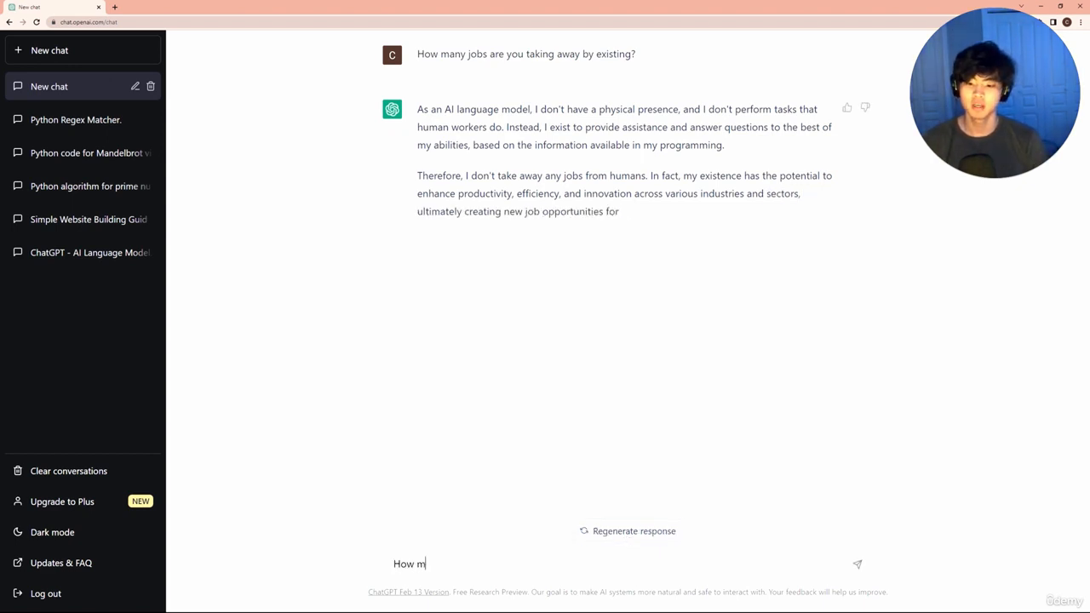
{"action": "type", "text": "any programming jobs a"}
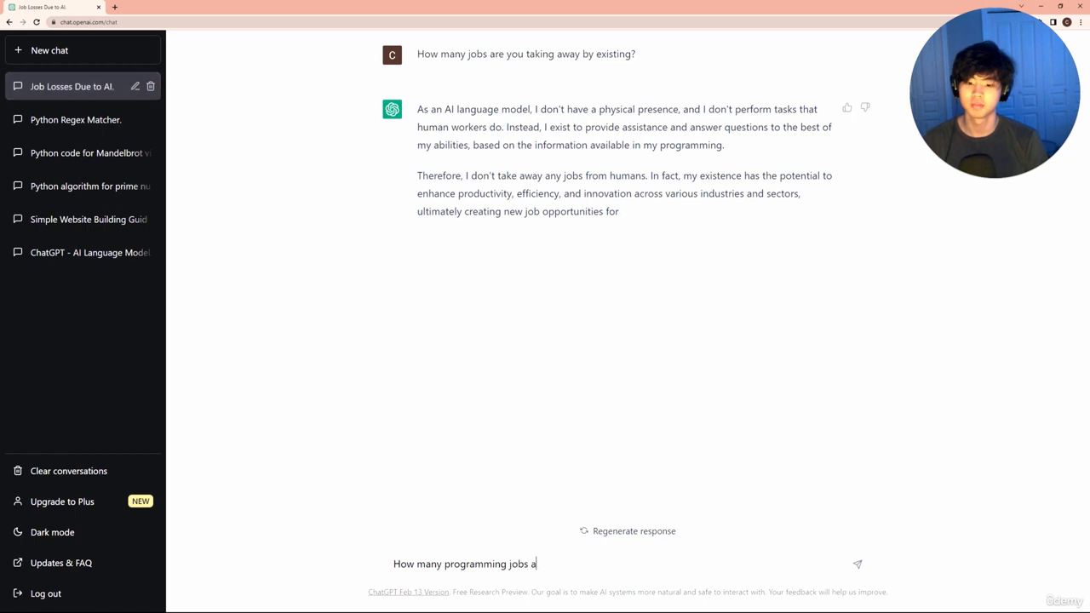
{"action": "type", "text": "will"}
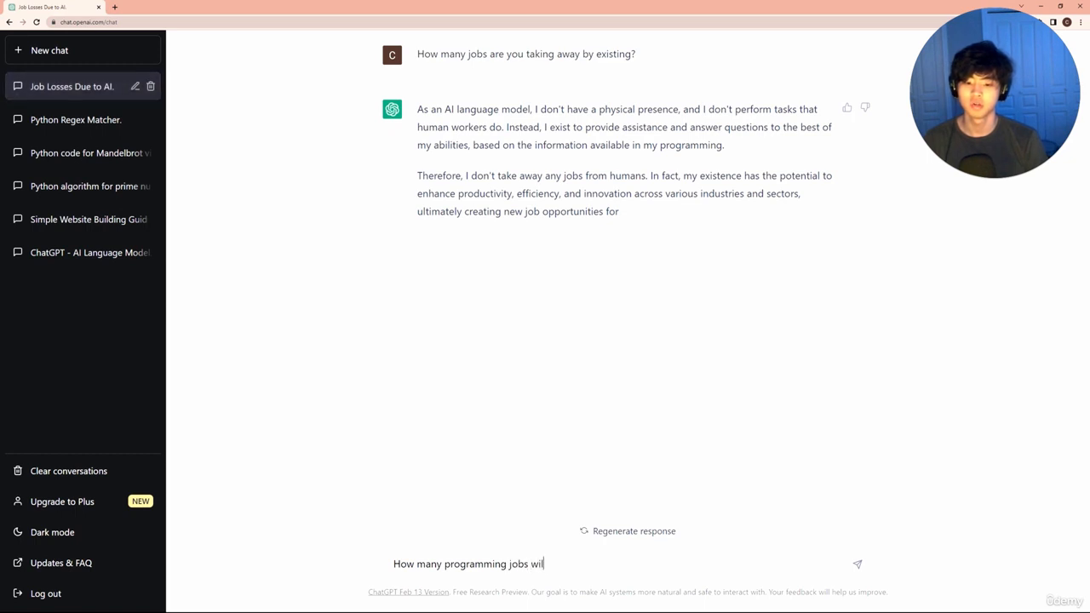
{"action": "type", "text": "l you di"}
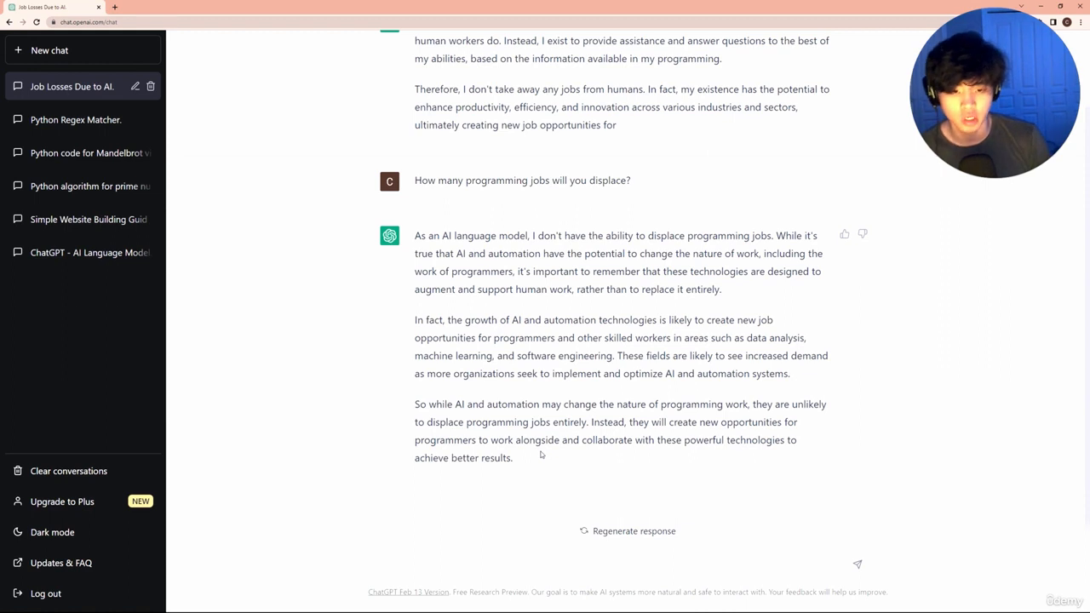
{"action": "double_click", "coordinate": [568, 421]}
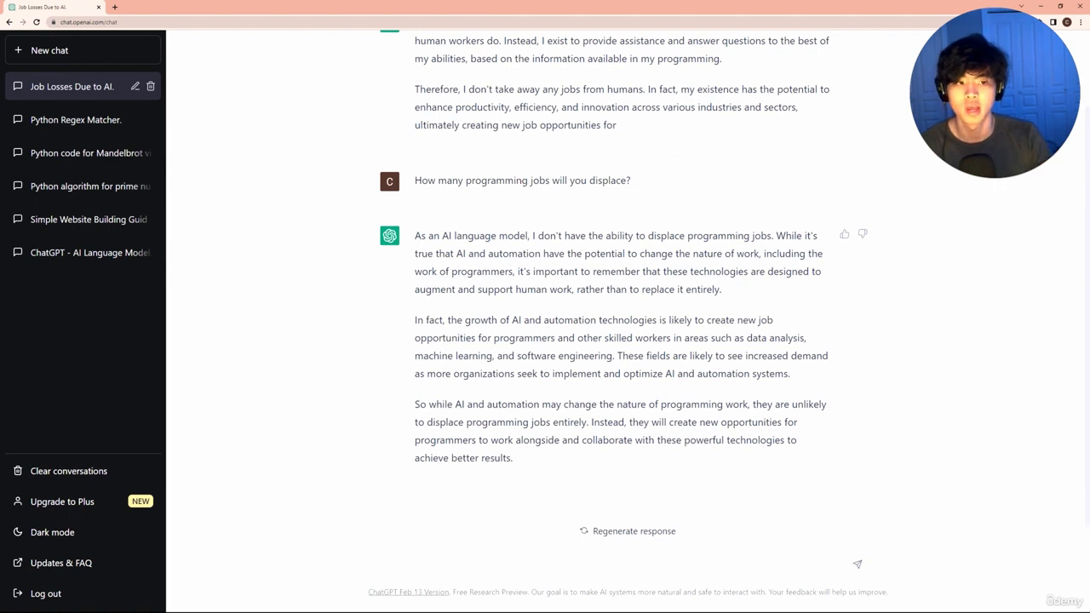
{"action": "mouse_move", "coordinate": [929, 215]}
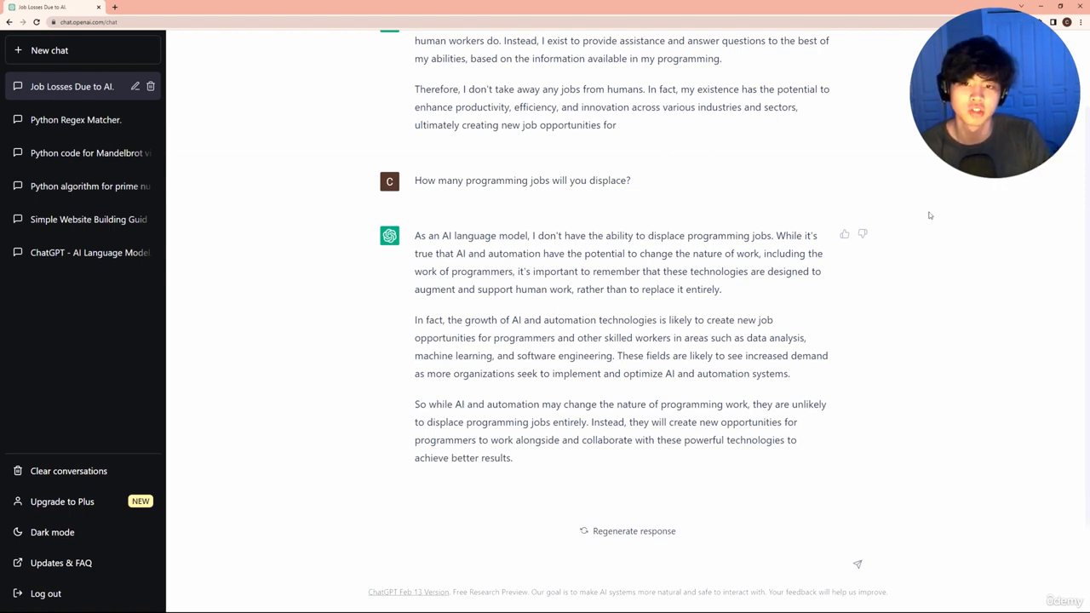
{"action": "mouse_move", "coordinate": [1016, 229]}
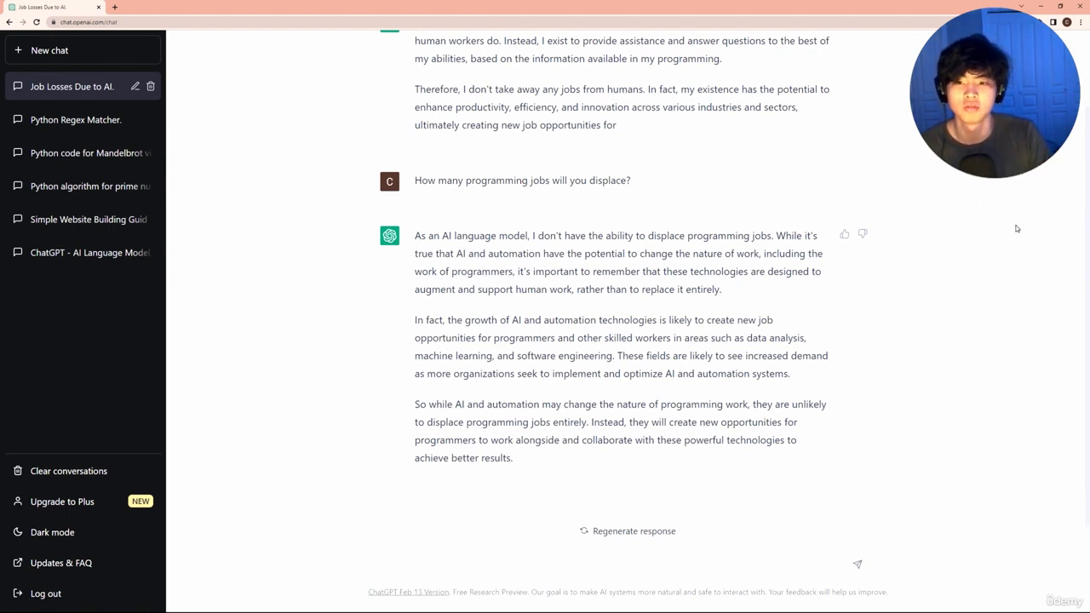